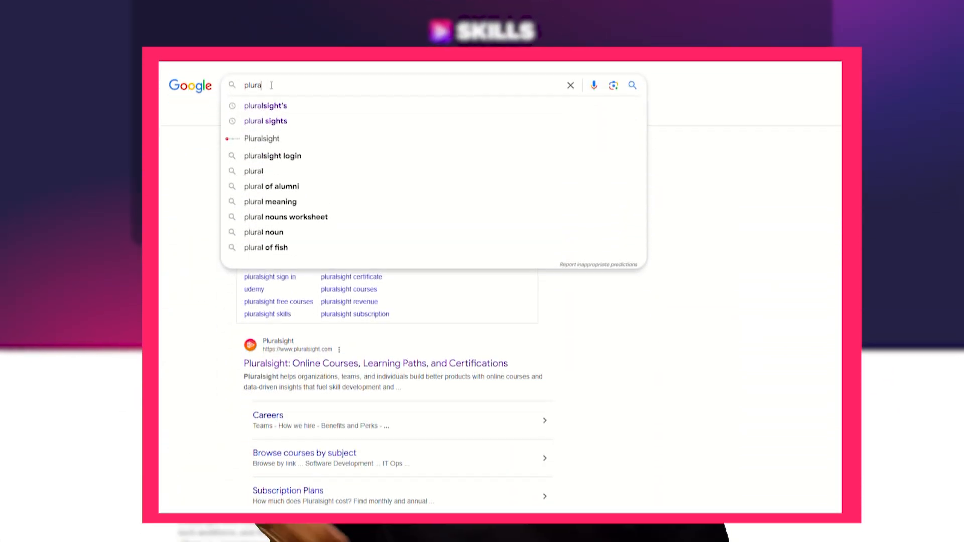
Search Google for 'pluralsight's' and open Pluralsight's official website from the results.
{"action": "left_click", "coordinate": [266, 106]}
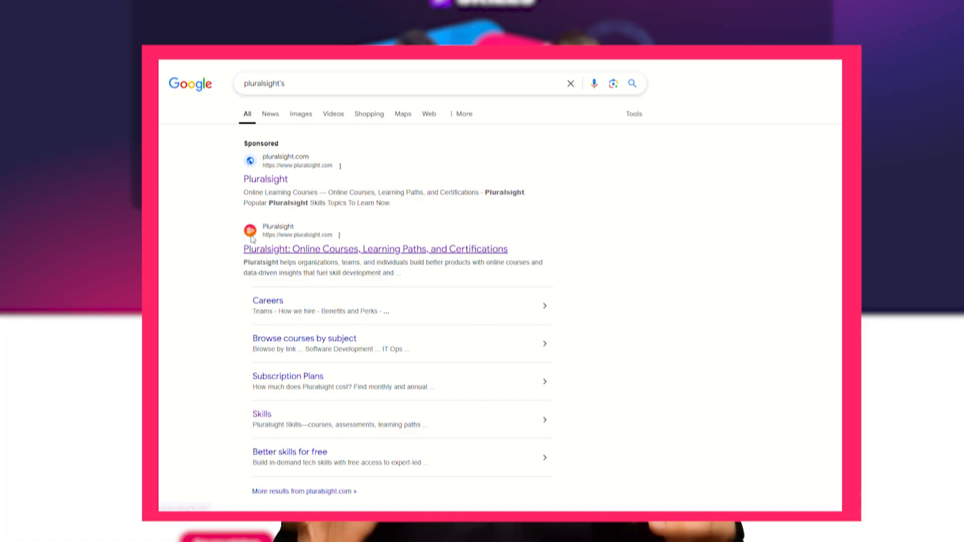
{"action": "left_click", "coordinate": [376, 249]}
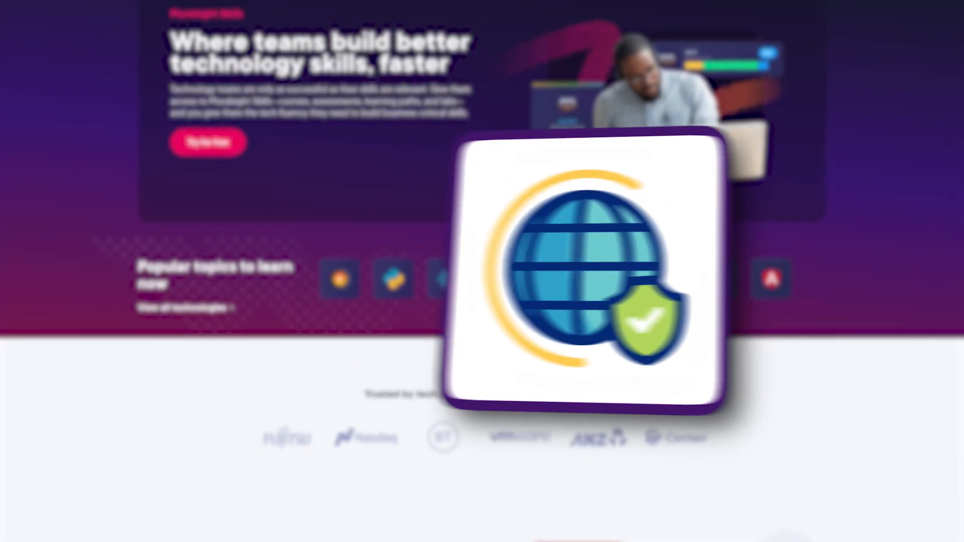
{"action": "scroll", "scroll_direction": "down", "scroll_amount": 3}
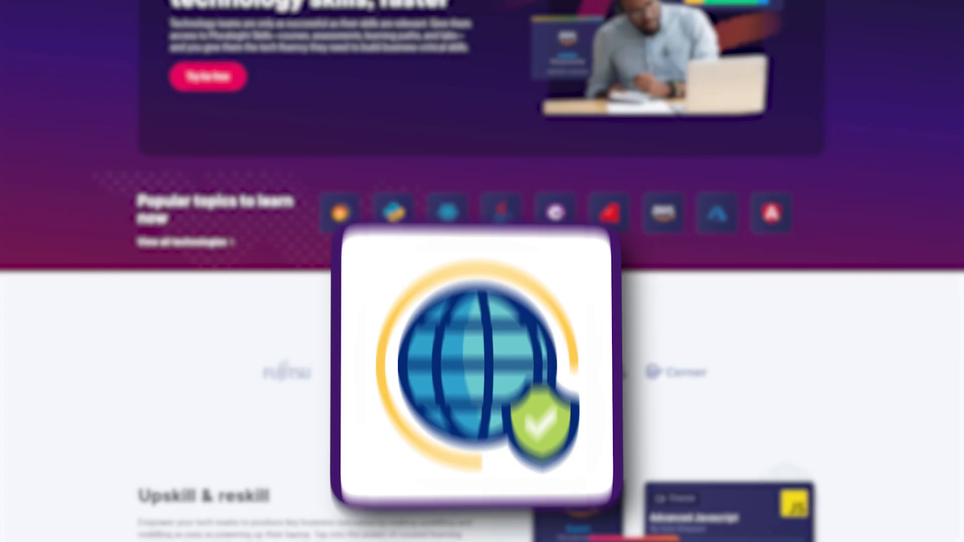
{"action": "scroll", "scroll_direction": "down", "scroll_amount": 3}
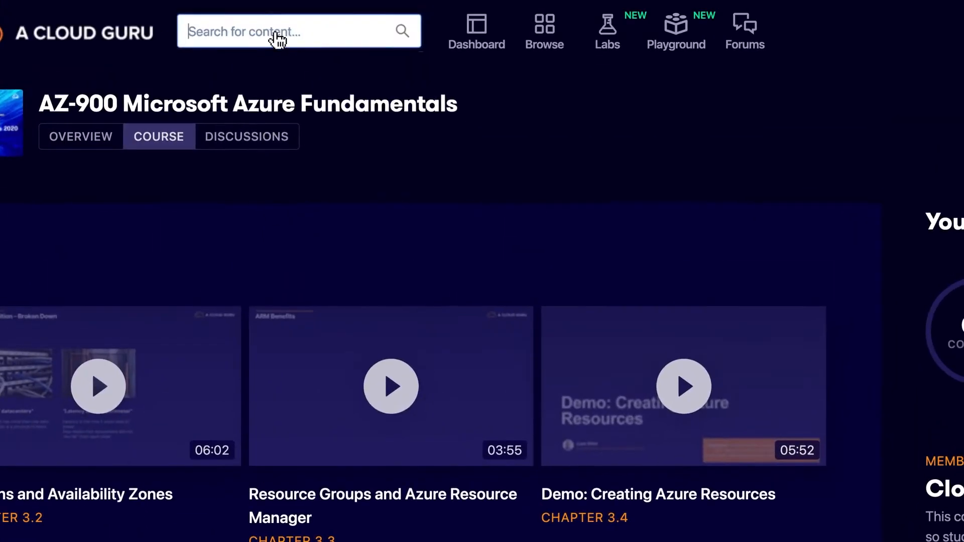
Search Pluralsight content for 'azure virtual machine'.
{"action": "type", "text": "azure virtual machine"}
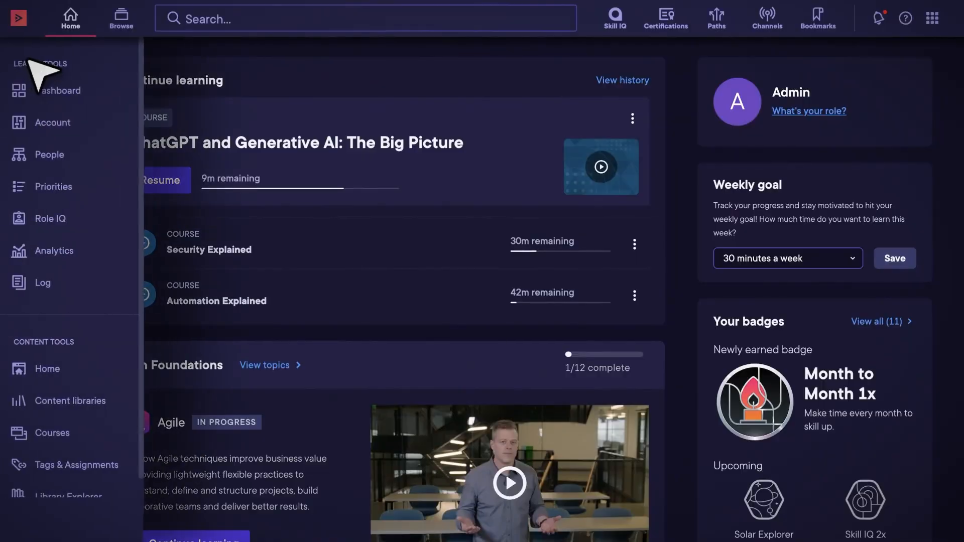
Review the Analytics Skills Inventory, then start entering the account email on the sign-in form.
{"action": "left_click", "coordinate": [55, 250]}
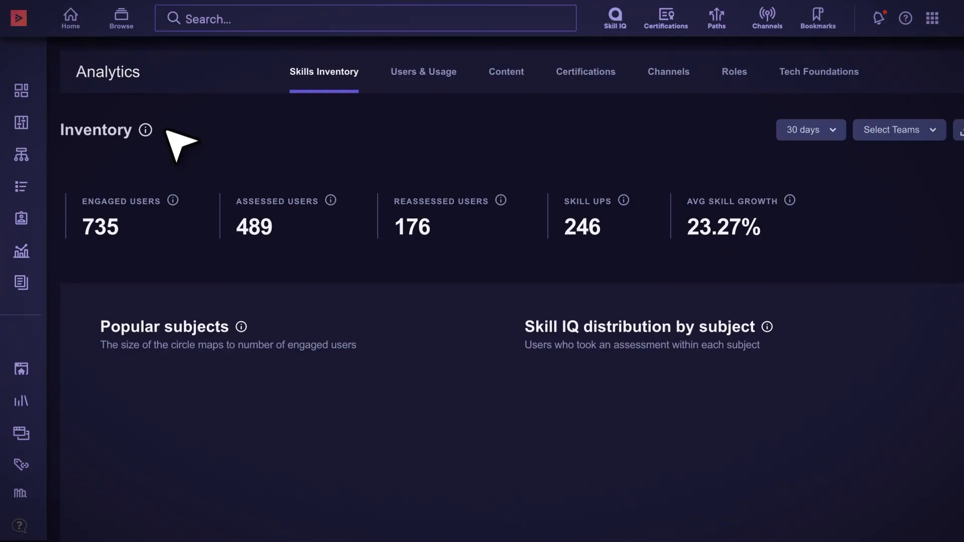
{"action": "scroll", "scroll_direction": "down", "scroll_amount": 3}
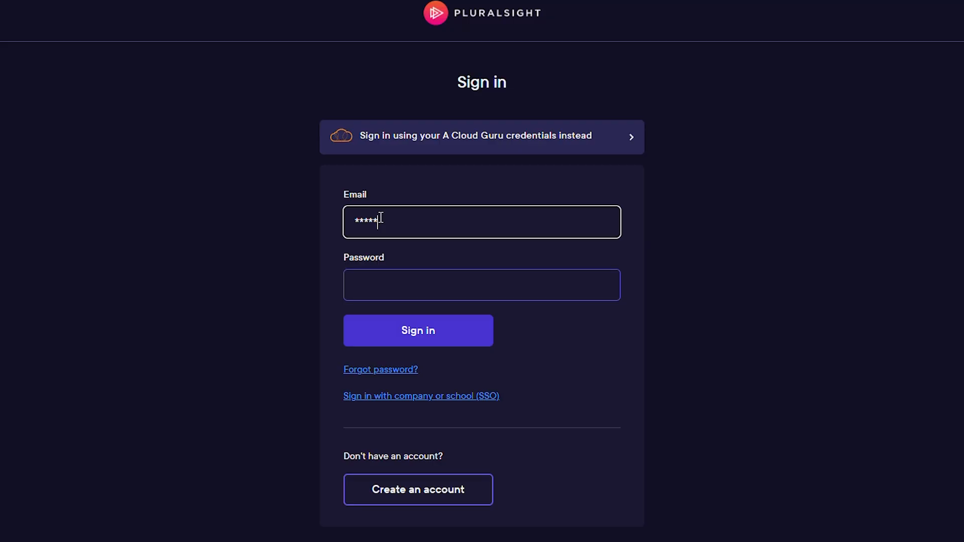
{"action": "left_click", "coordinate": [417, 331]}
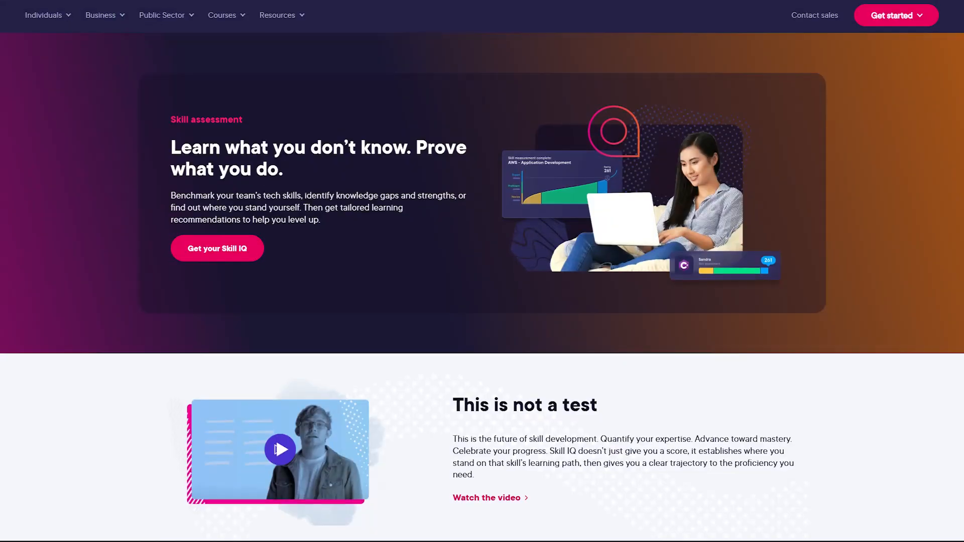
Browse the Skill IQ page, open JavaScript subject analytics, and scroll the certification prep page.
{"action": "scroll", "scroll_direction": "down", "scroll_amount": 3}
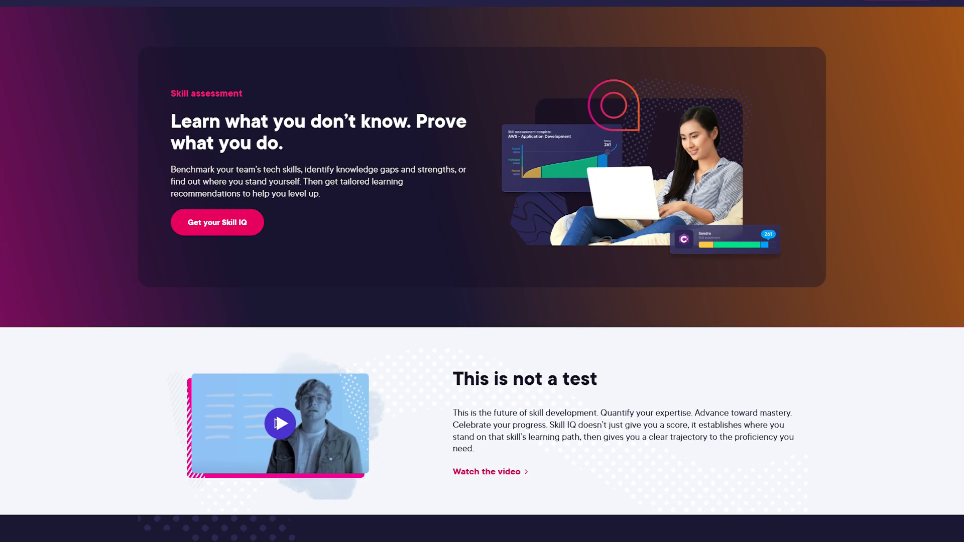
{"action": "scroll", "scroll_direction": "up", "scroll_amount": 3}
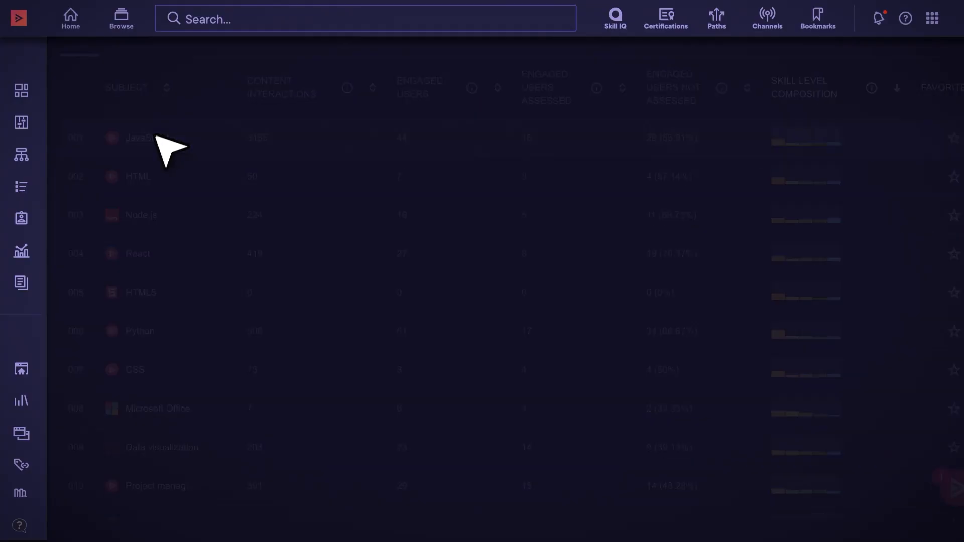
{"action": "left_click", "coordinate": [138, 137]}
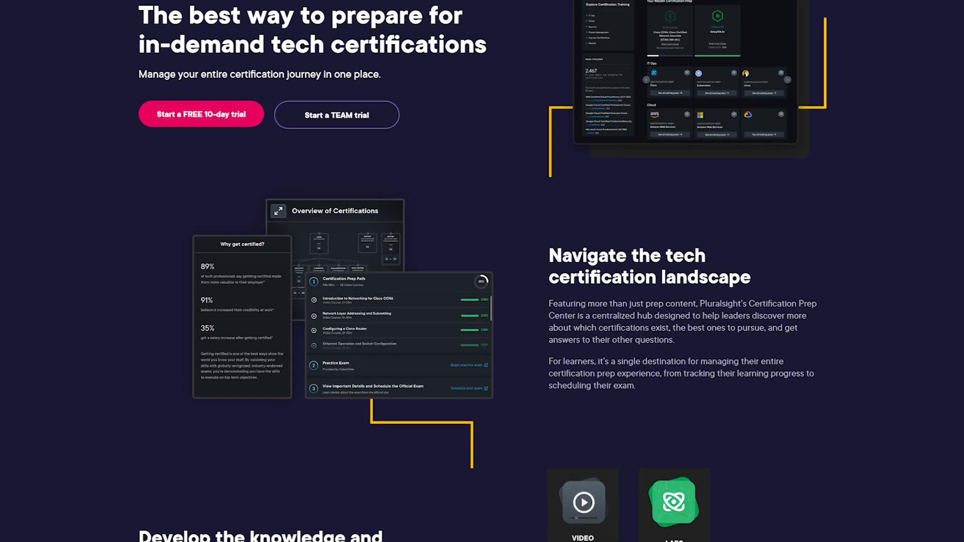
{"action": "scroll", "scroll_direction": "down", "scroll_amount": 3}
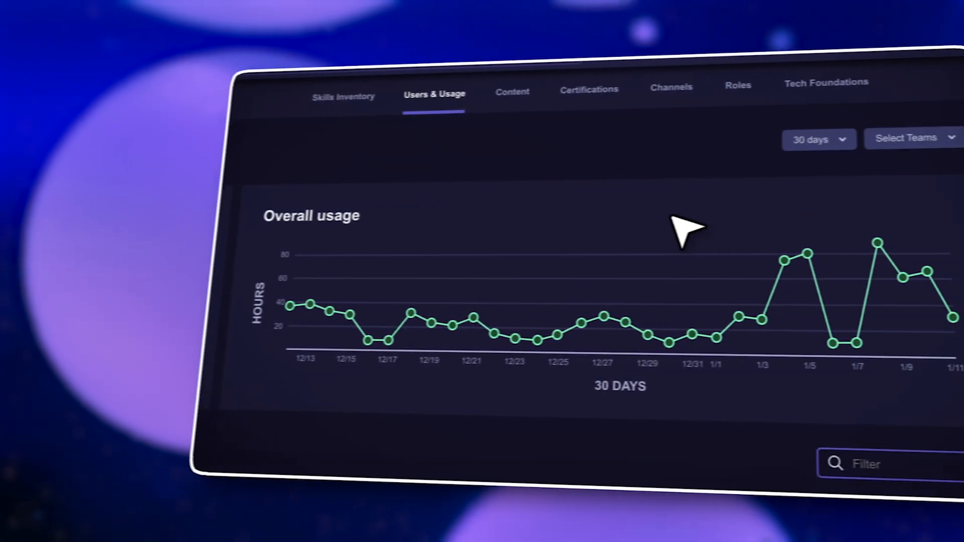
Open the JavaScript skill analytics details, scroll the breakdown, and view Skill Assessments.
{"action": "left_click", "coordinate": [353, 96]}
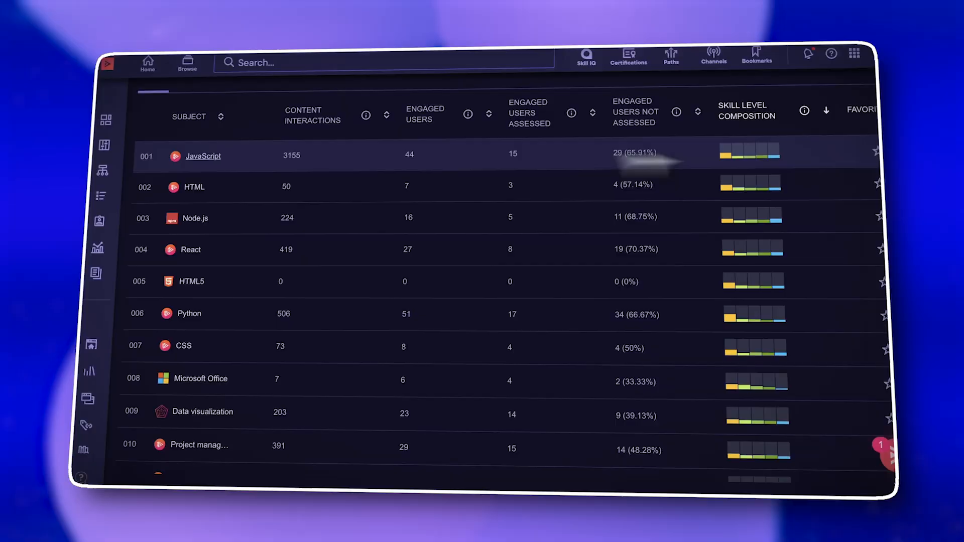
{"action": "left_click", "coordinate": [202, 155]}
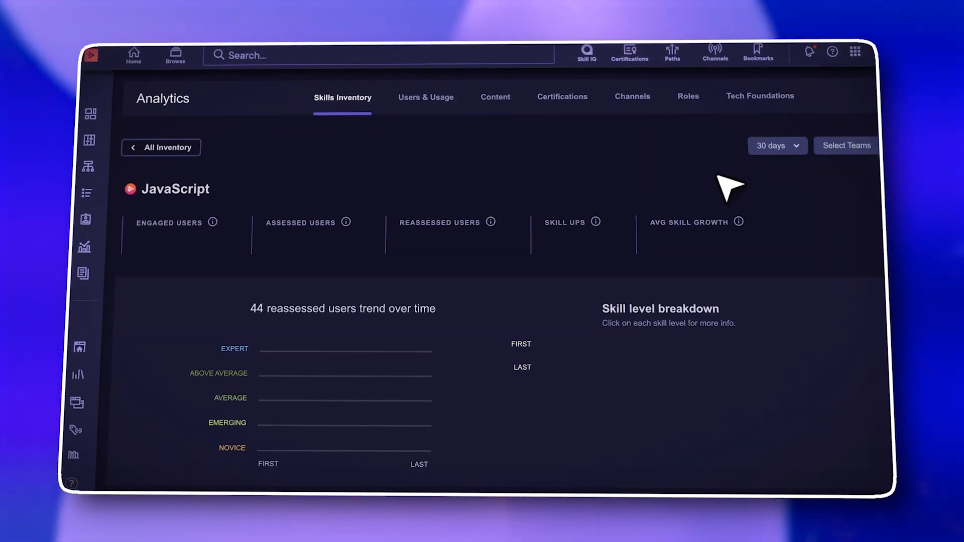
{"action": "scroll", "scroll_direction": "down", "scroll_amount": 3}
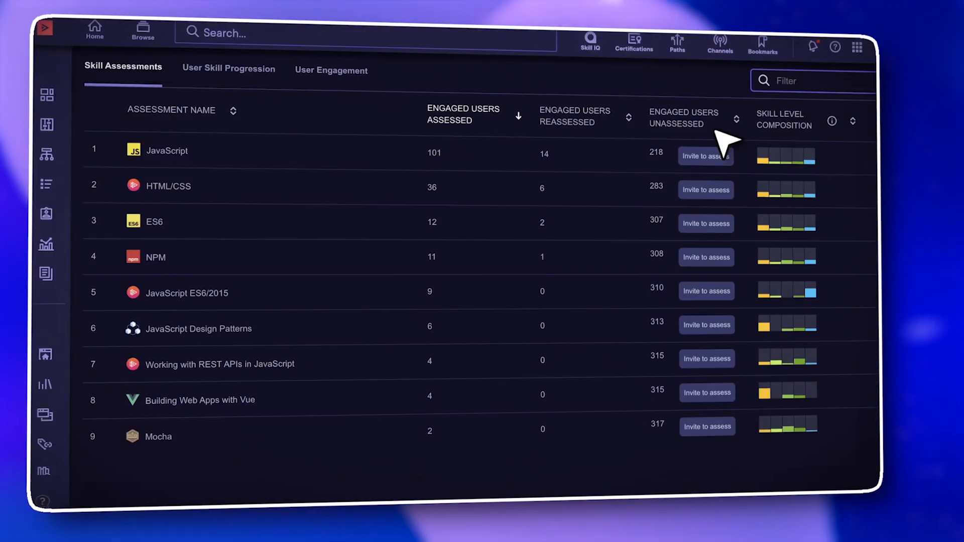
{"action": "left_click", "coordinate": [331, 69]}
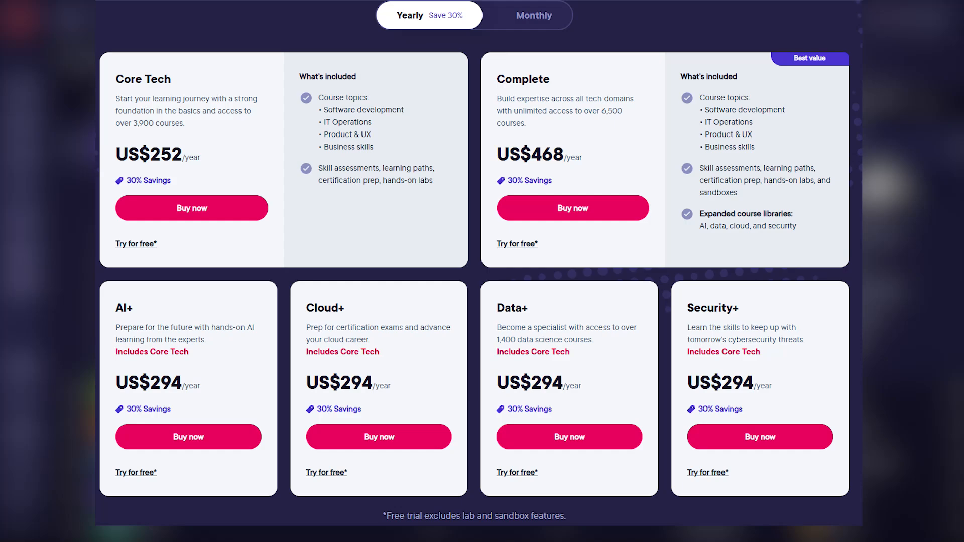
{"action": "scroll", "scroll_direction": "up", "scroll_amount": 3}
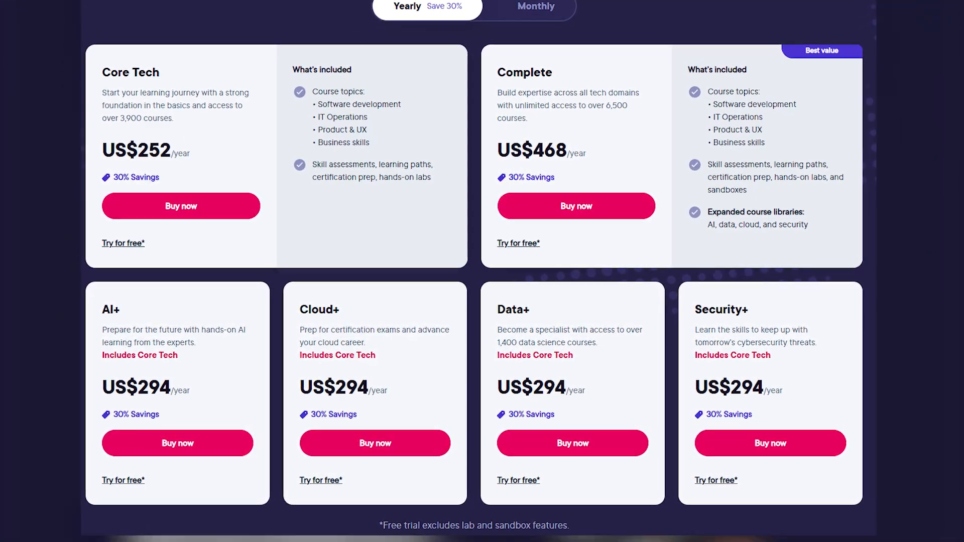
{"action": "scroll", "scroll_direction": "down", "scroll_amount": 3}
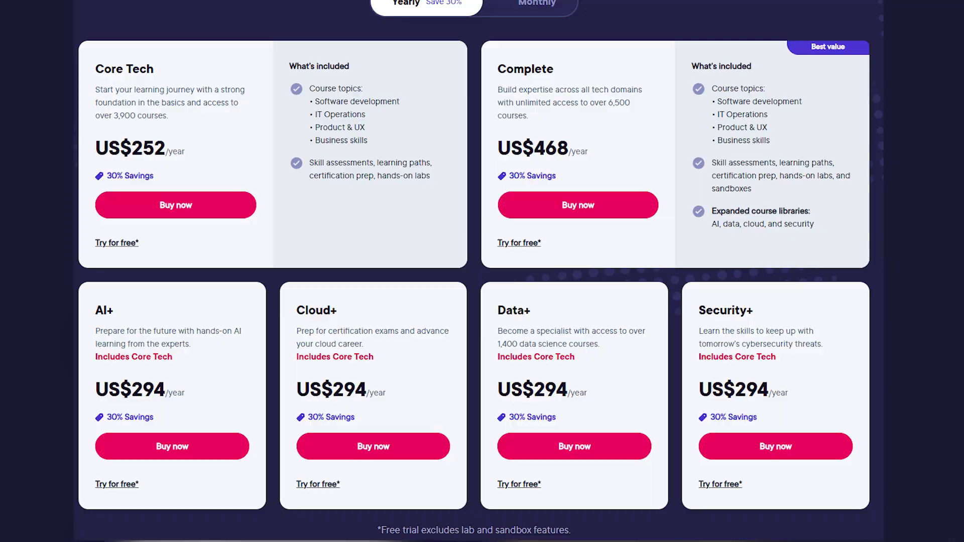